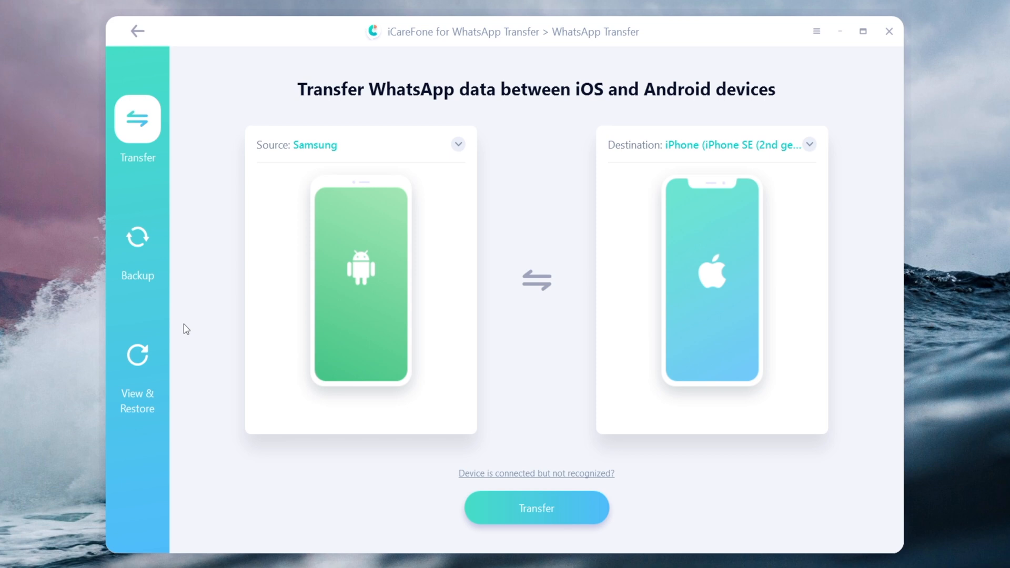
{"action": "mouse_move", "coordinate": [279, 299]}
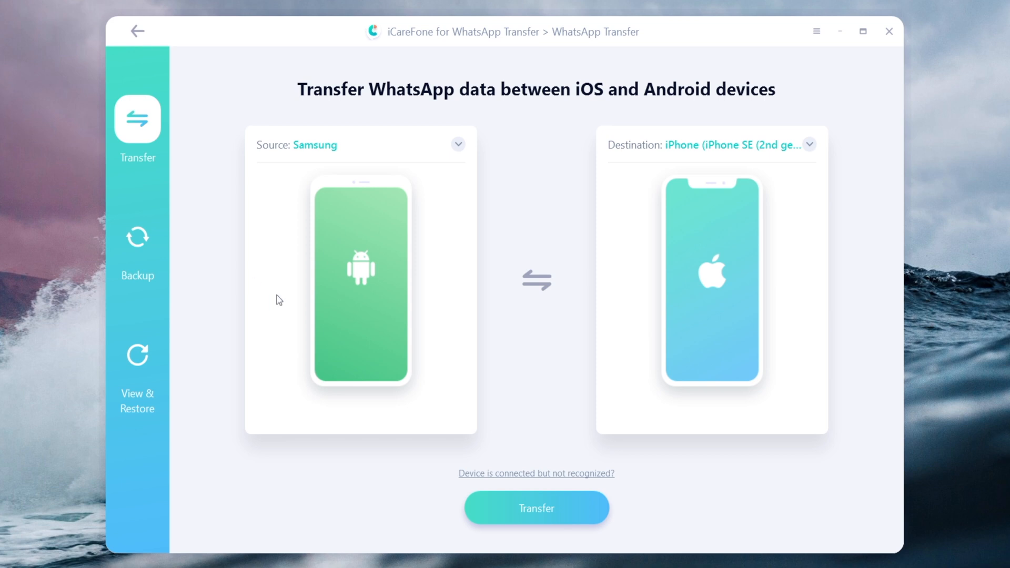
{"action": "mouse_move", "coordinate": [278, 295]}
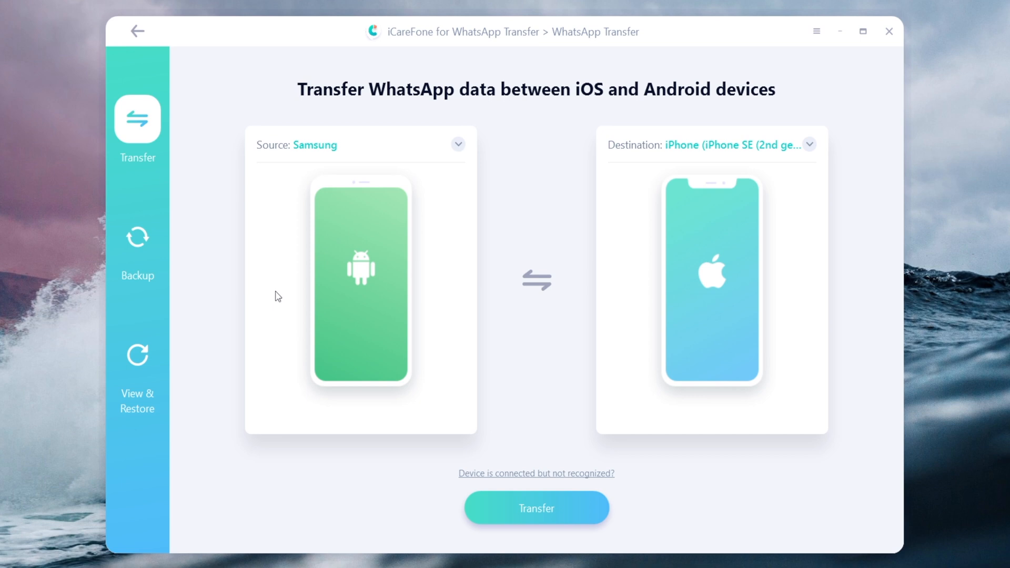
Show the 'Device is connected but not recognized?' USB debugging guide for Samsung.
{"action": "left_click", "coordinate": [535, 508]}
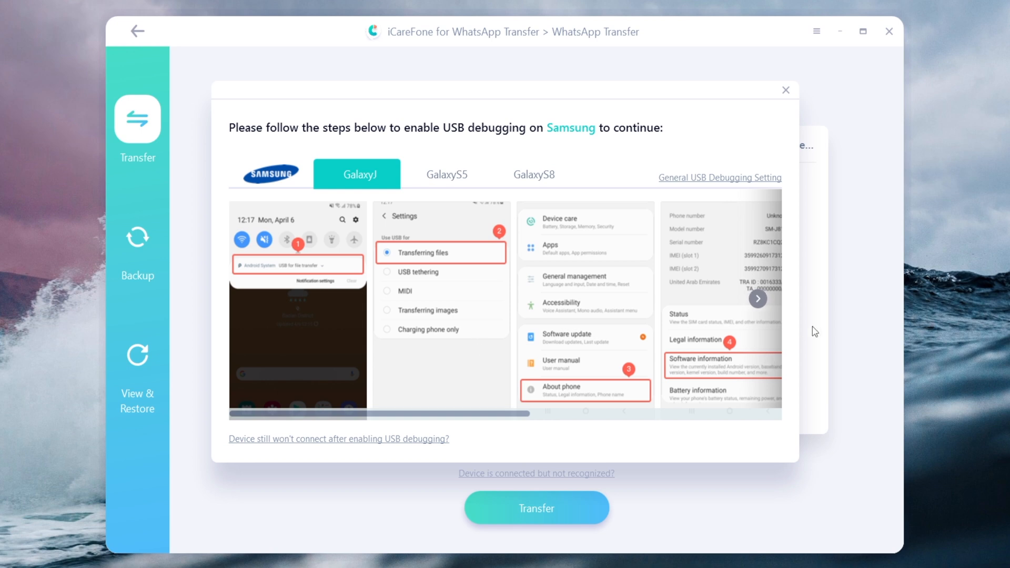
{"action": "mouse_move", "coordinate": [515, 413]}
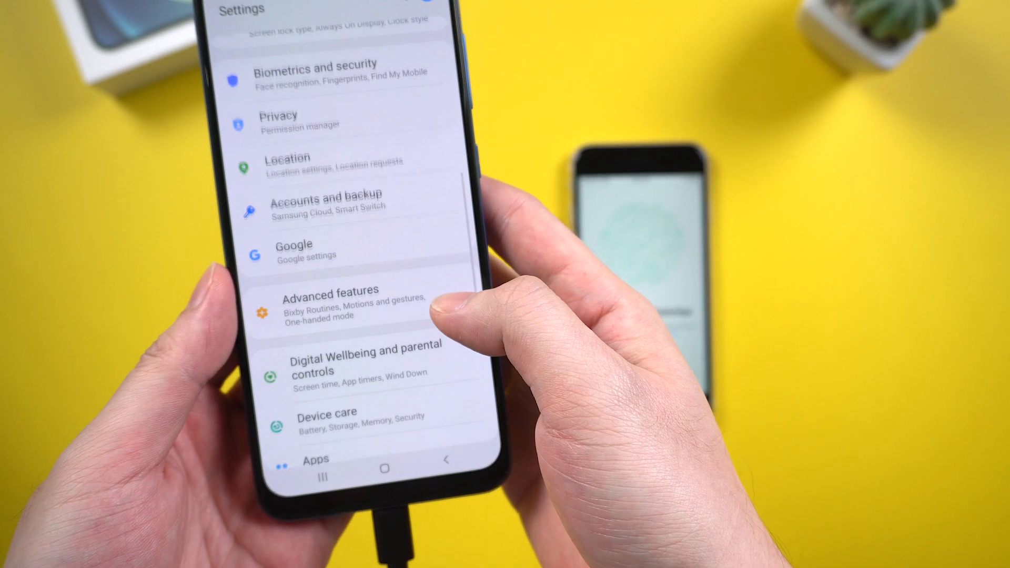
Tap Build number in Software information repeatedly until the developer-mode countdown appears.
{"action": "scroll", "scroll_direction": "down", "scroll_amount": 3}
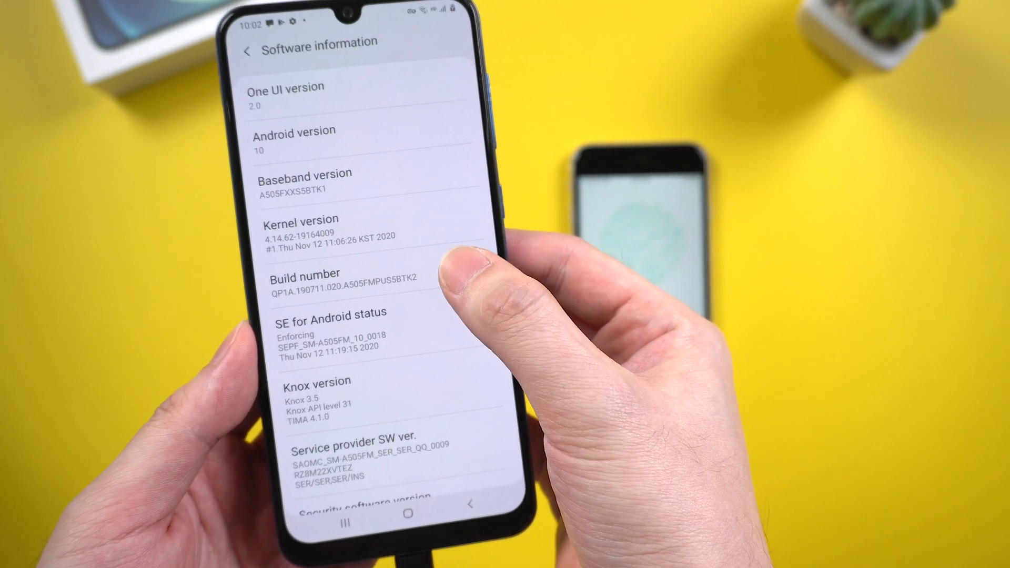
{"action": "left_click", "coordinate": [335, 280]}
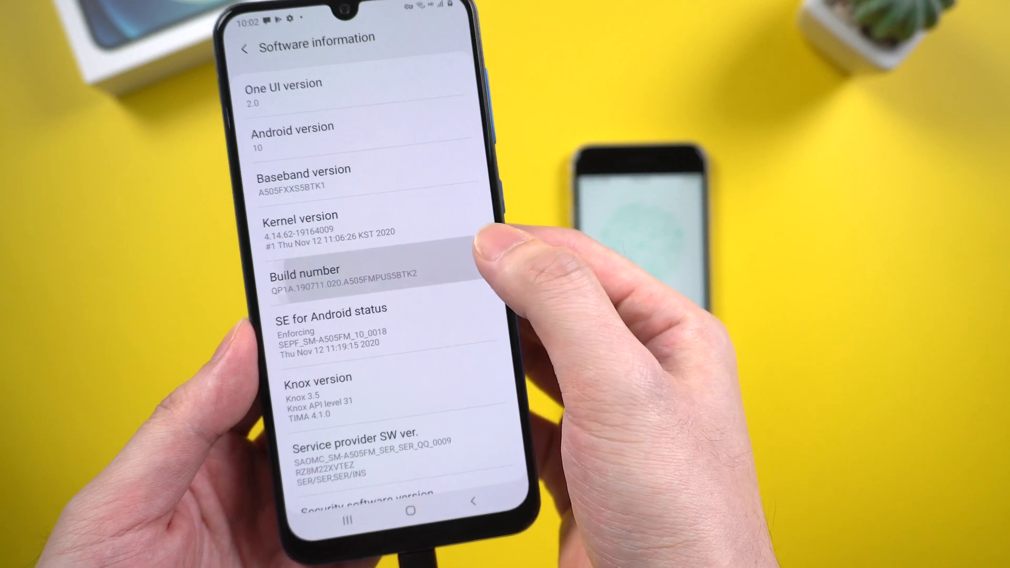
{"action": "left_click", "coordinate": [341, 269]}
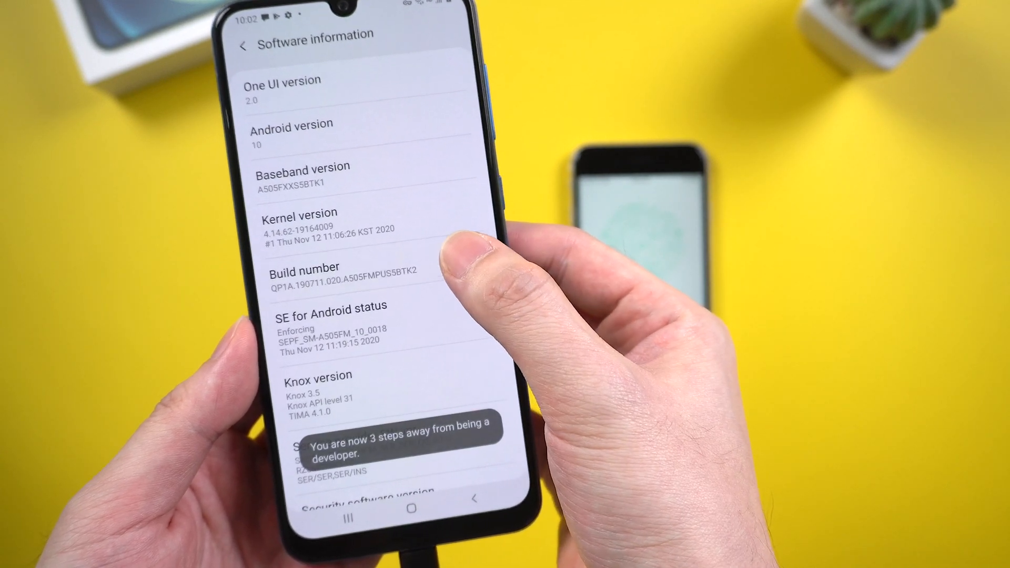
{"action": "left_click", "coordinate": [341, 272]}
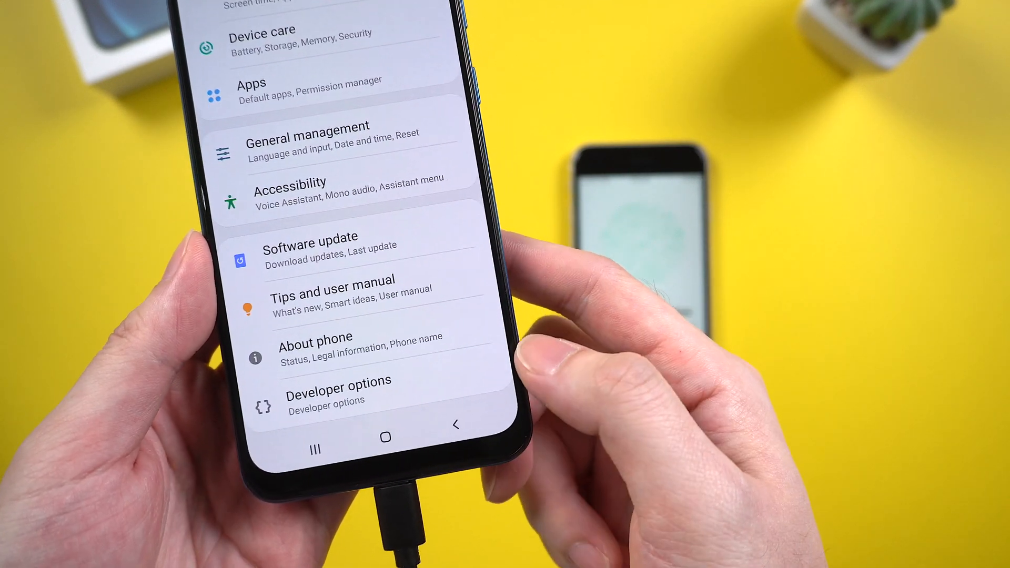
Scroll through Settings to the Developer options list and confirm the master toggle is On.
{"action": "scroll", "scroll_direction": "down", "scroll_amount": 3}
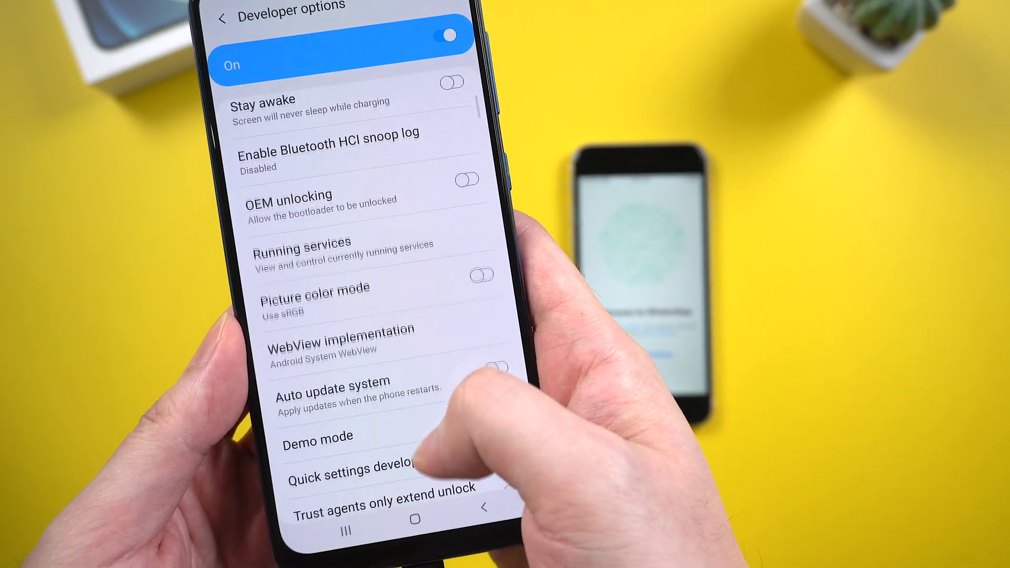
{"action": "scroll", "scroll_direction": "down", "scroll_amount": 3}
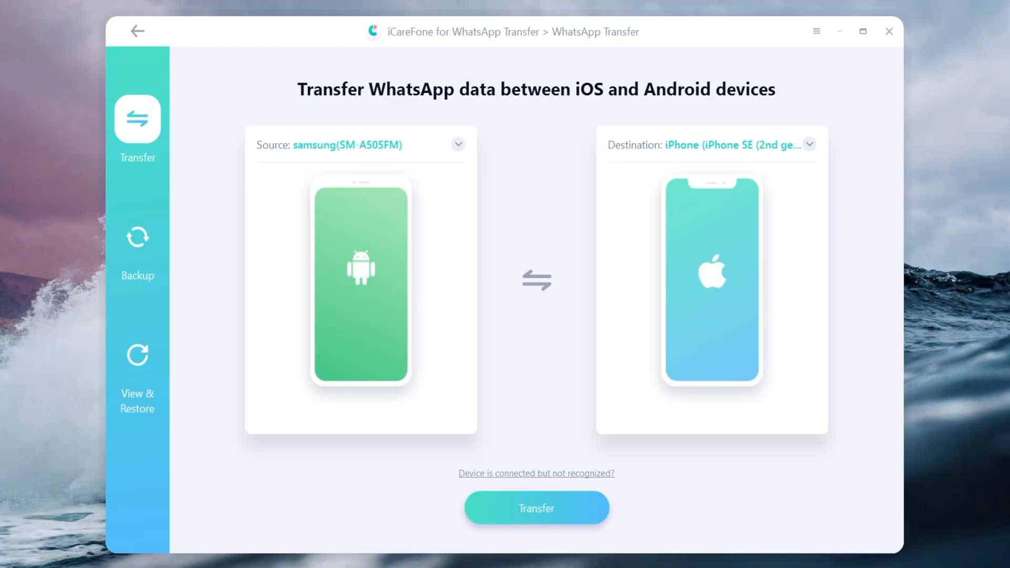
{"action": "mouse_move", "coordinate": [531, 520]}
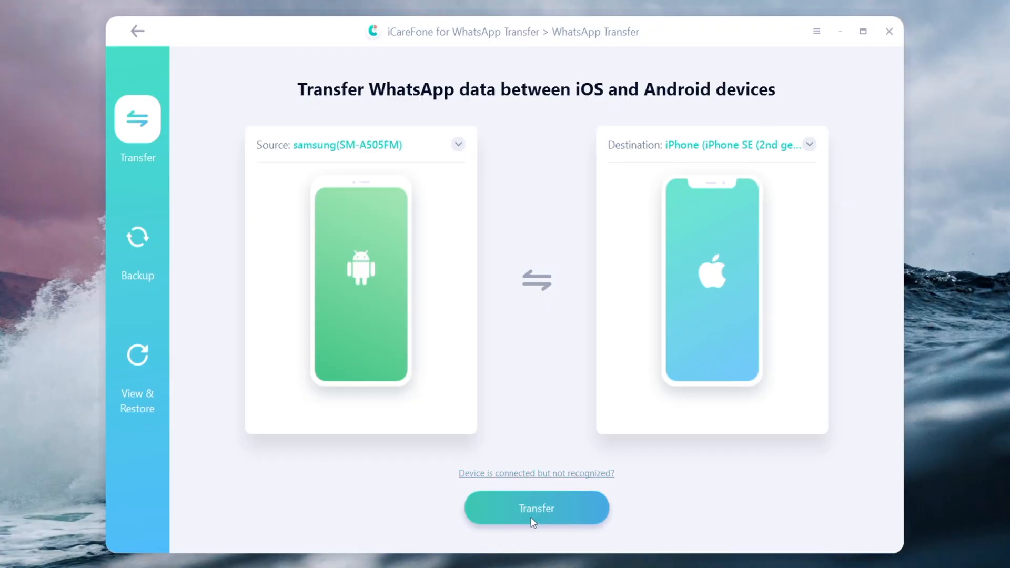
Start the Samsung-to-iPhone SE transfer and confirm Continue on the overwrite warning.
{"action": "left_click", "coordinate": [536, 507]}
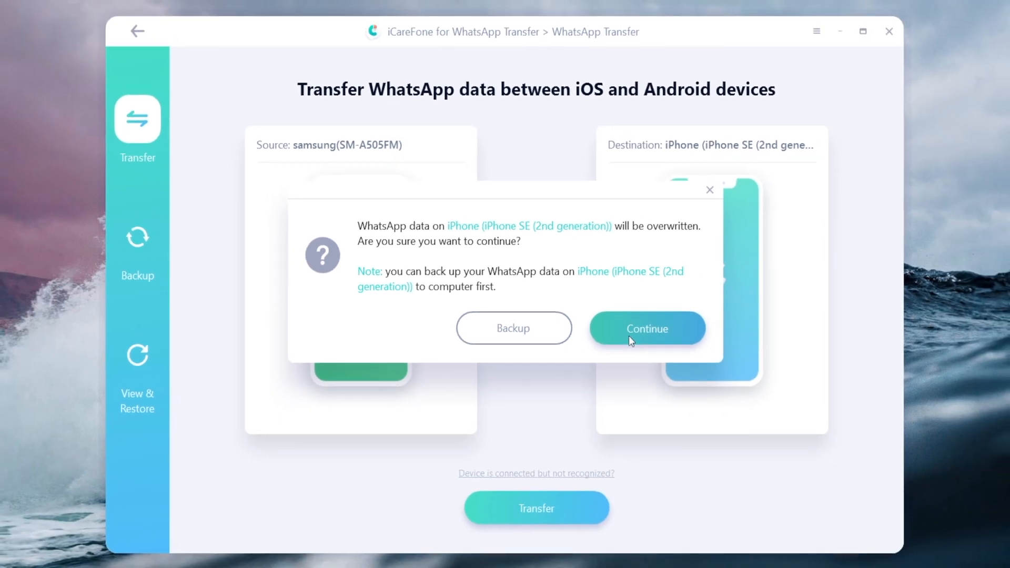
{"action": "left_click", "coordinate": [646, 328]}
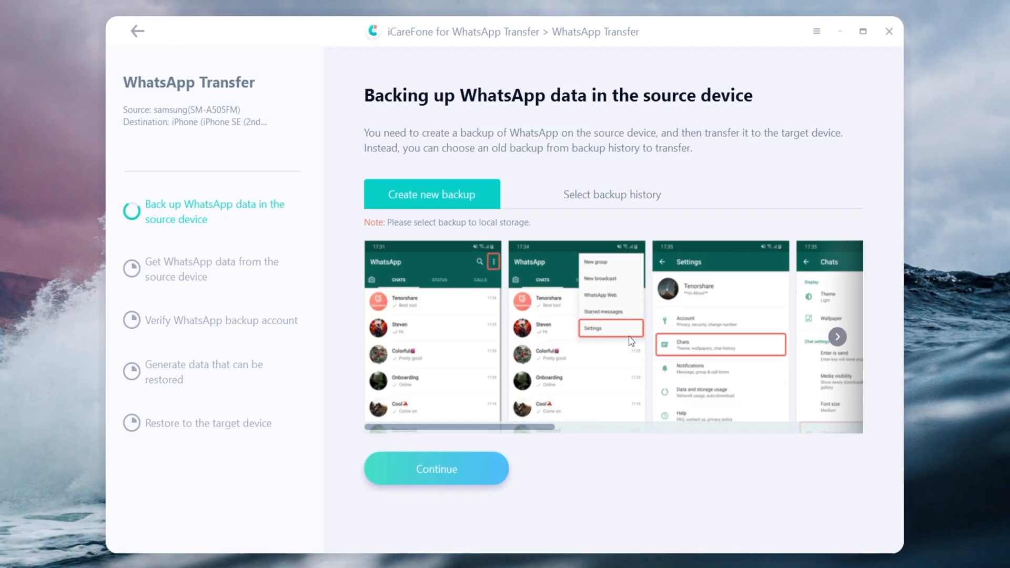